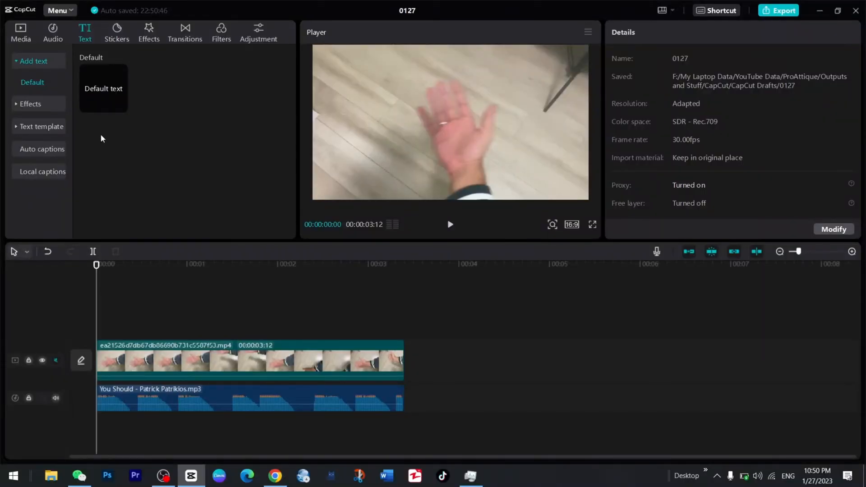
mouse_move(102, 128)
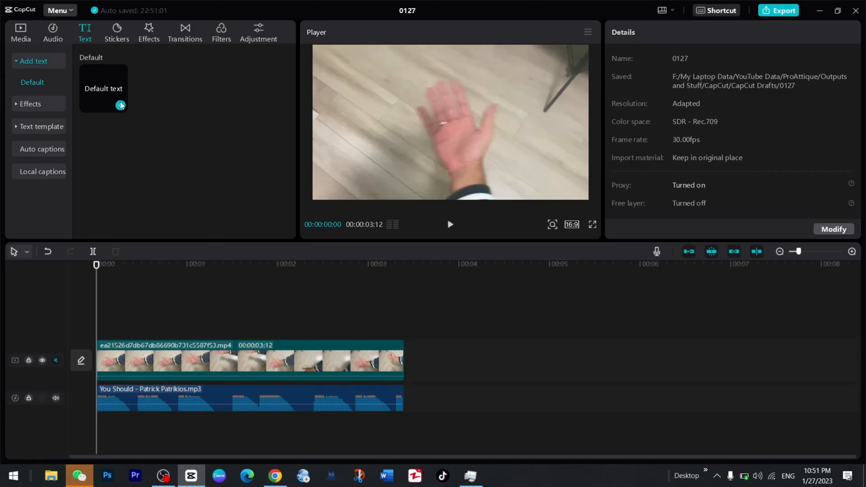
- Add a Default text caption reading 'text tracking' in bold yellow LEMONMILK above the palm
left_click(120, 105)
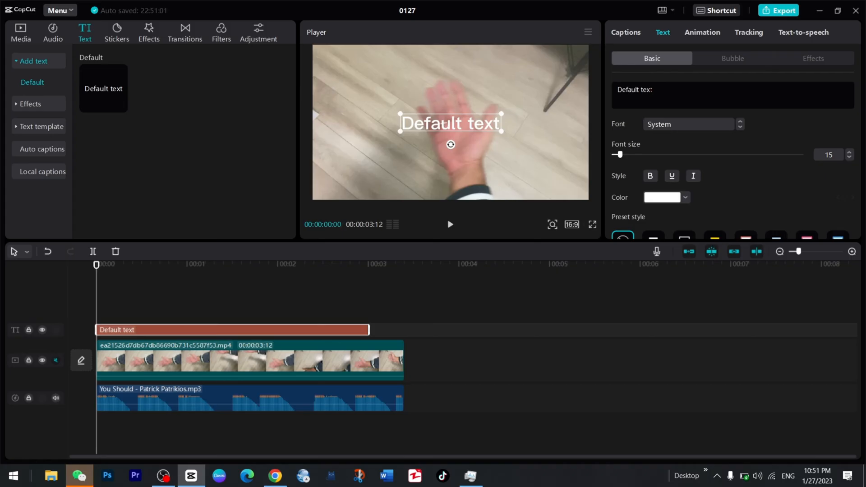
left_click(714, 235)
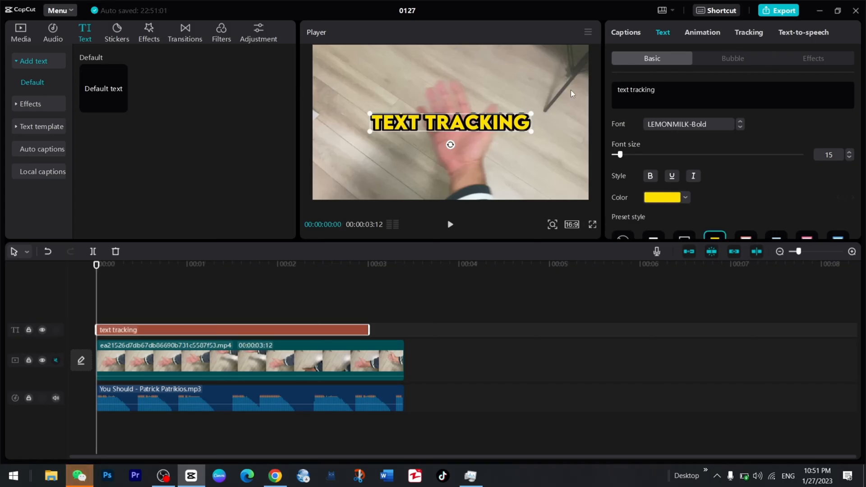
mouse_move(532, 134)
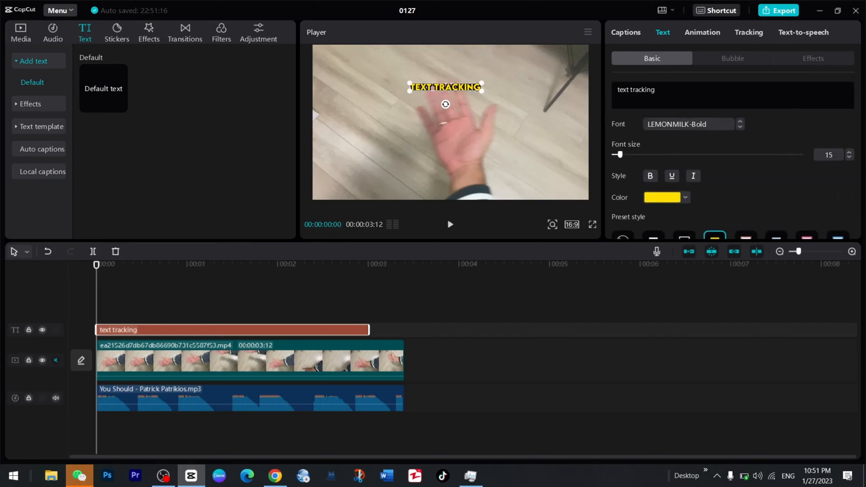
mouse_move(722, 40)
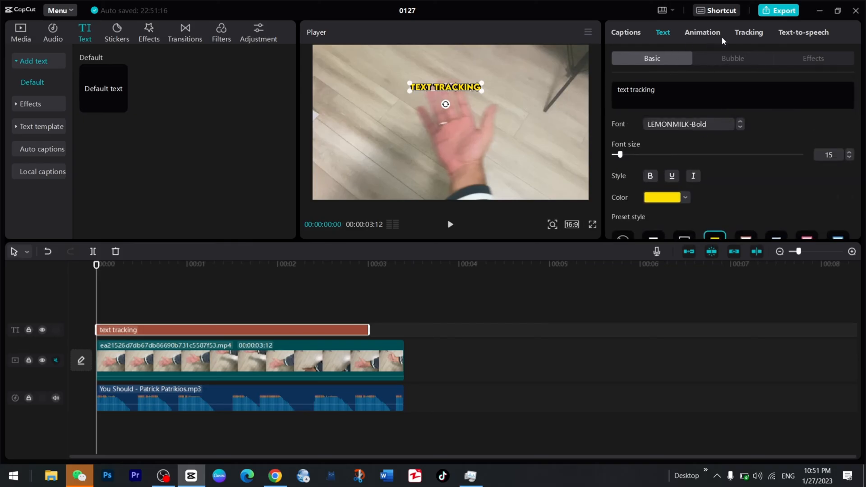
- Enable Motion tracking for the caption with Direction kept at Both
left_click(748, 32)
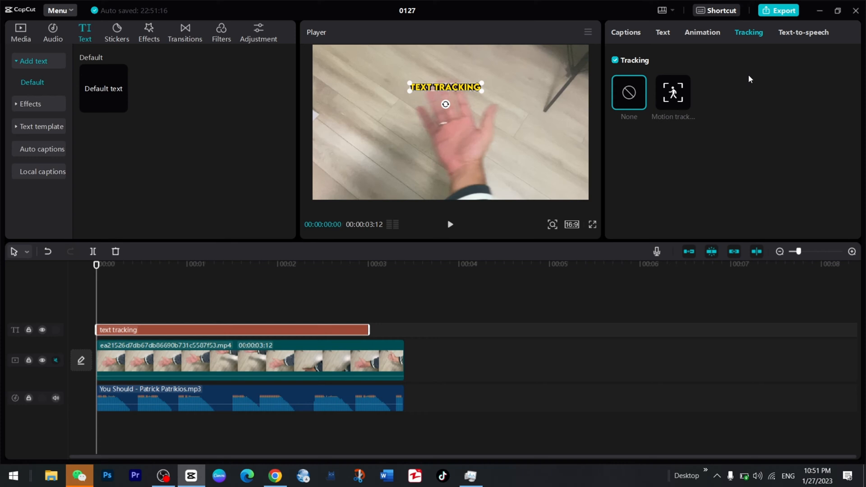
left_click(673, 92)
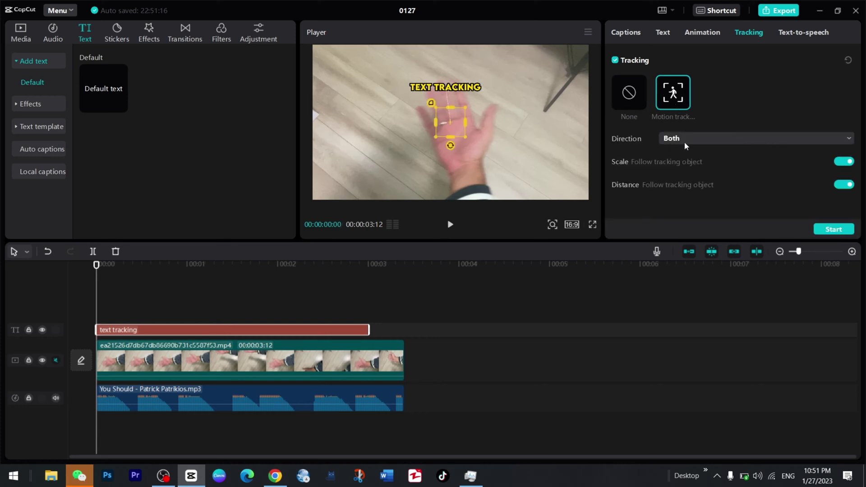
left_click(754, 138)
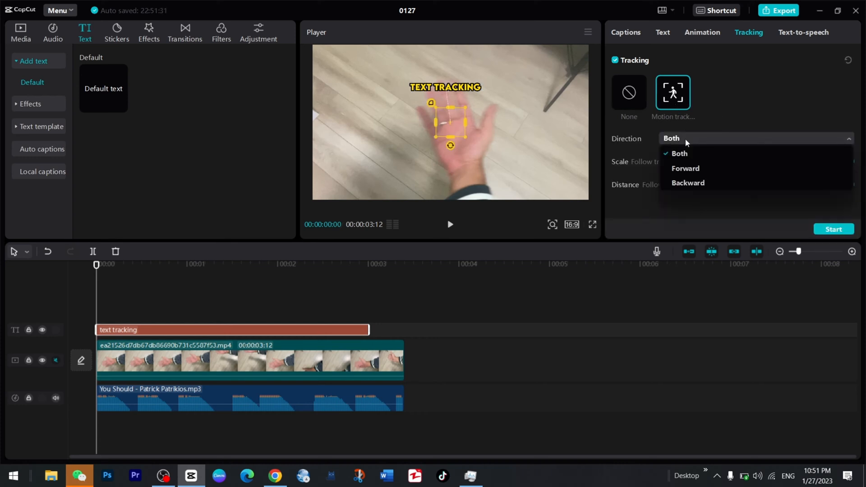
mouse_move(687, 182)
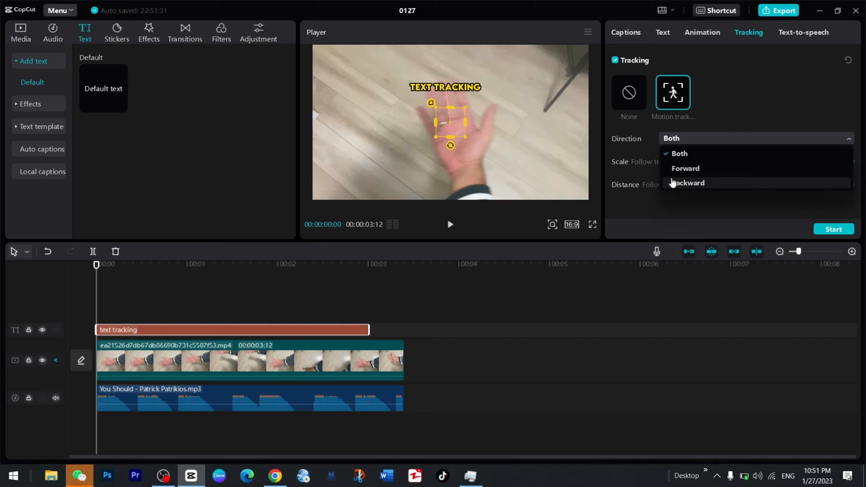
mouse_move(684, 168)
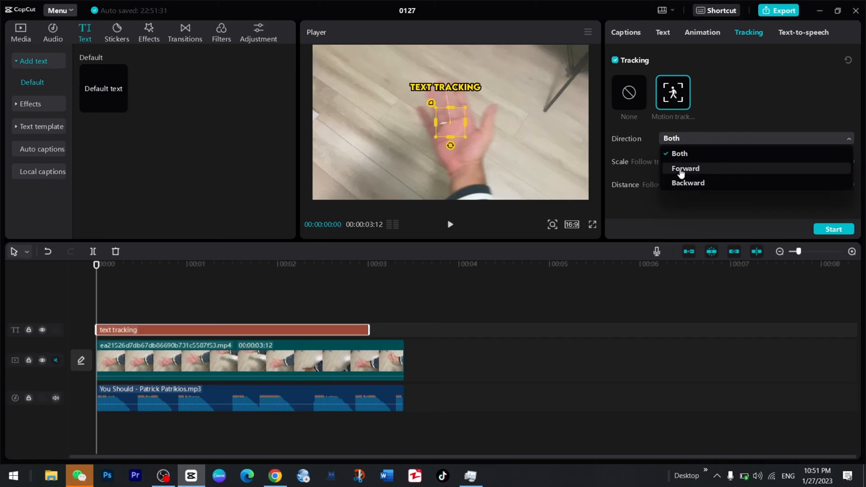
left_click(677, 153)
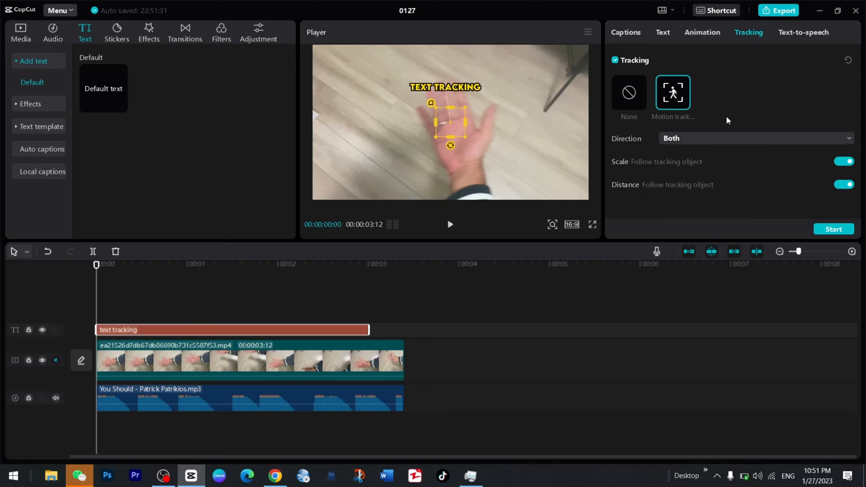
mouse_move(646, 138)
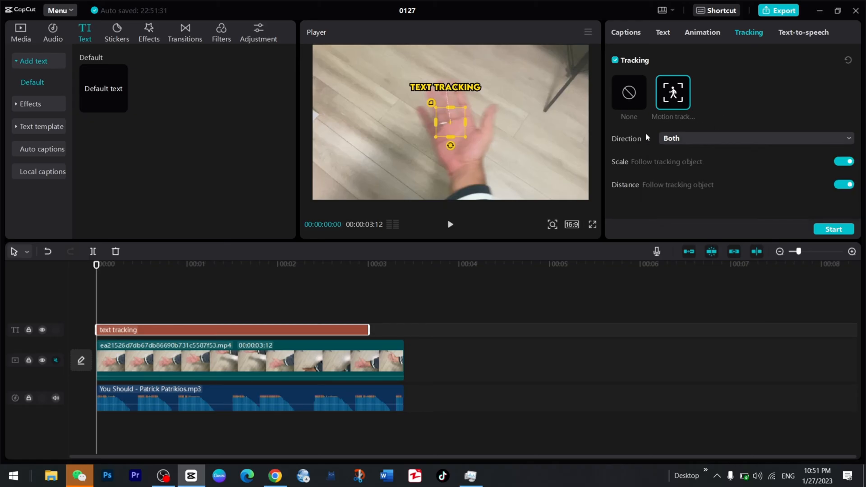
mouse_move(454, 130)
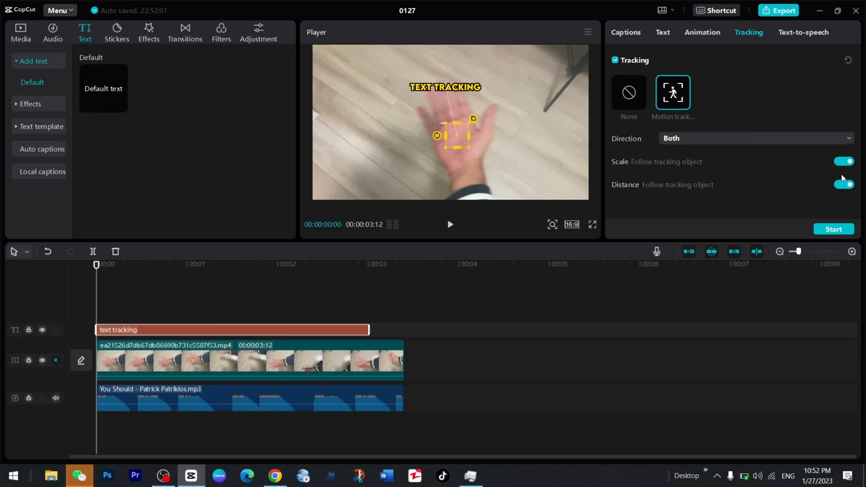
mouse_move(838, 240)
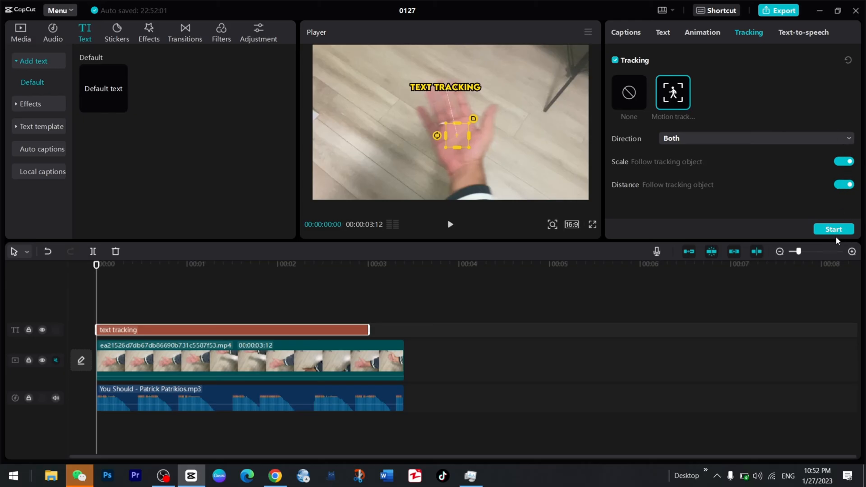
- Start the tracking analysis of the palm's movement and let it finish
left_click(833, 228)
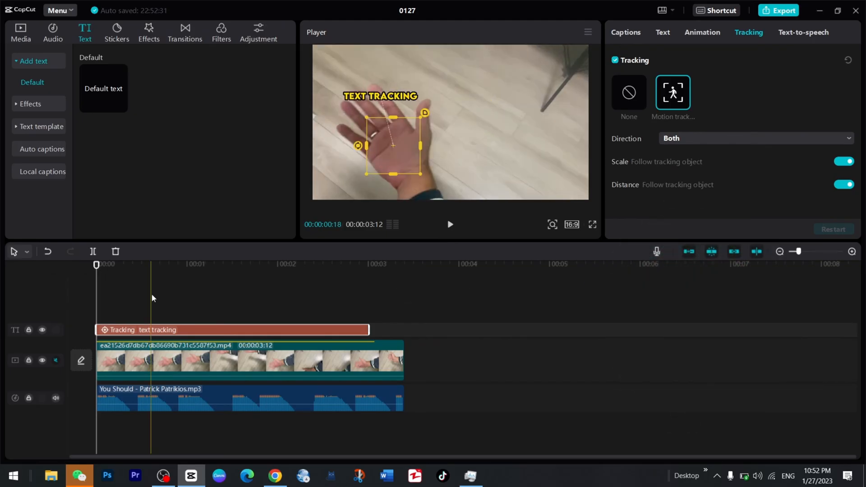
- Preview the clip with the caption following the palm, then return the playhead to 00:00
left_click(450, 224)
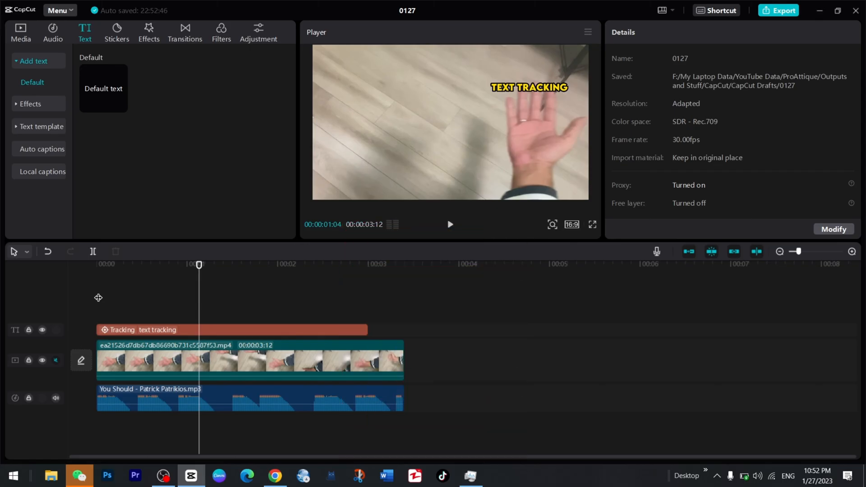
left_click(98, 263)
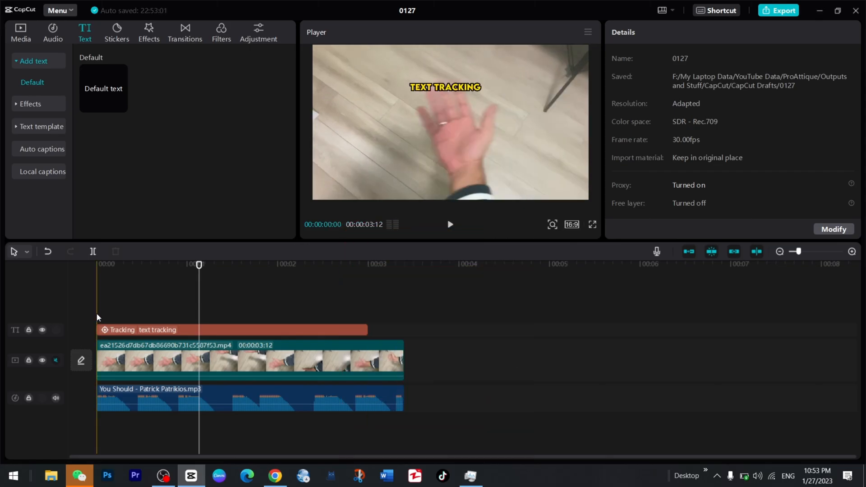